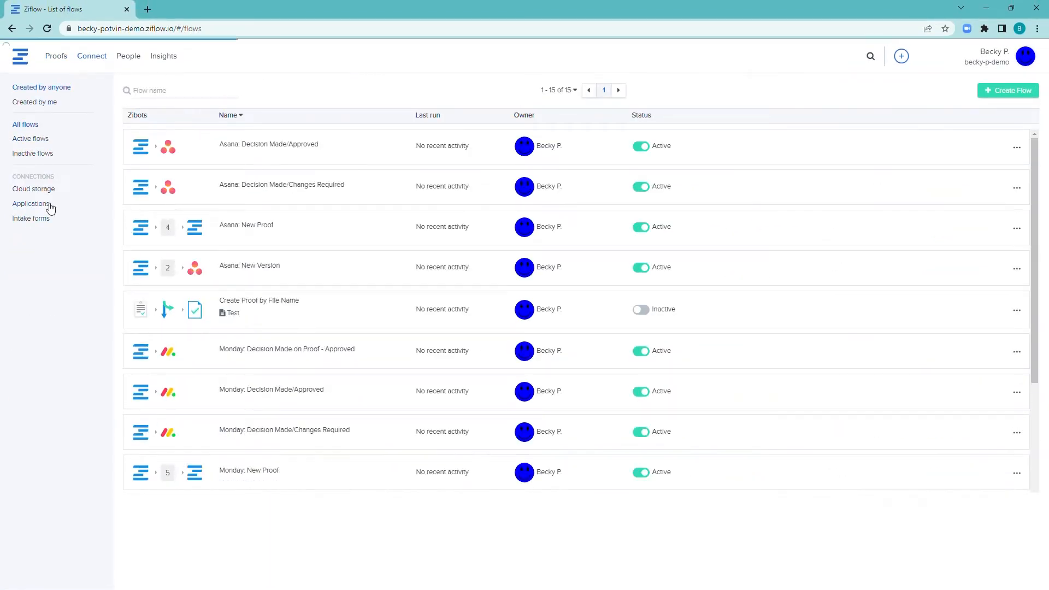
# Show the connected applications (Asana, Basecamp, ClickUp, monday.com, Slack, Ziflow) under Connections.
pyautogui.click(31, 203)
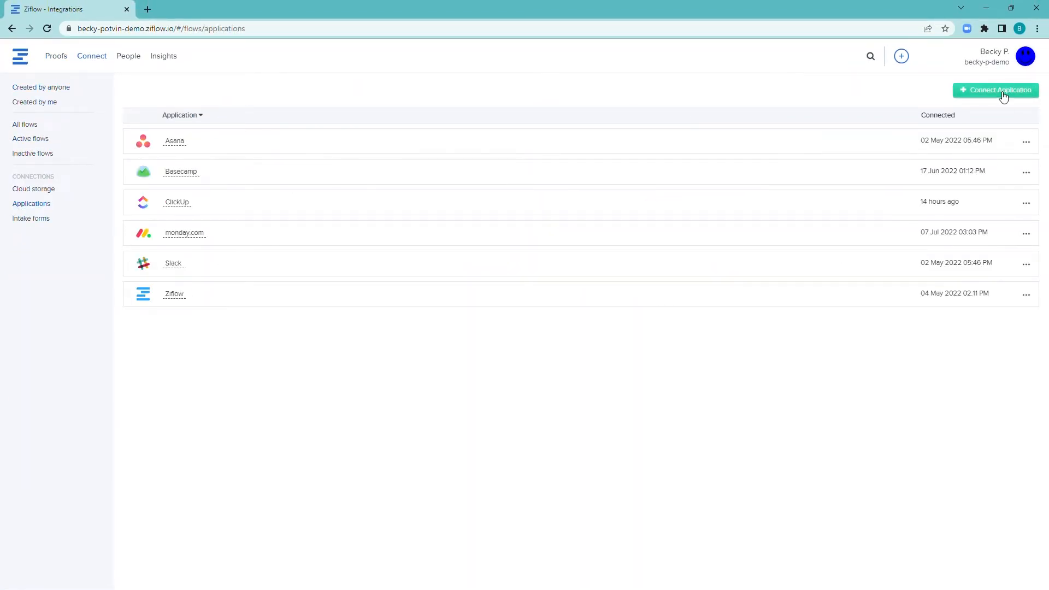
# Return to the All flows list, now showing 1–14 of 14 flows.
pyautogui.click(996, 90)
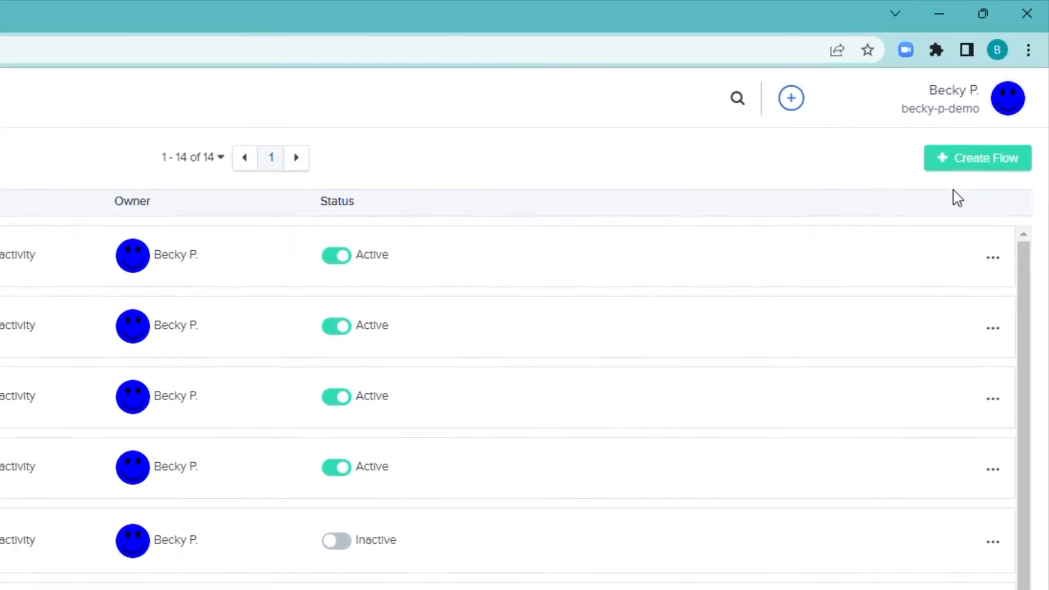
# Create the flow 'Monday: Decision Made on Proof - Approved' with a Decision made trigger, On proof and Approved checked.
pyautogui.click(977, 158)
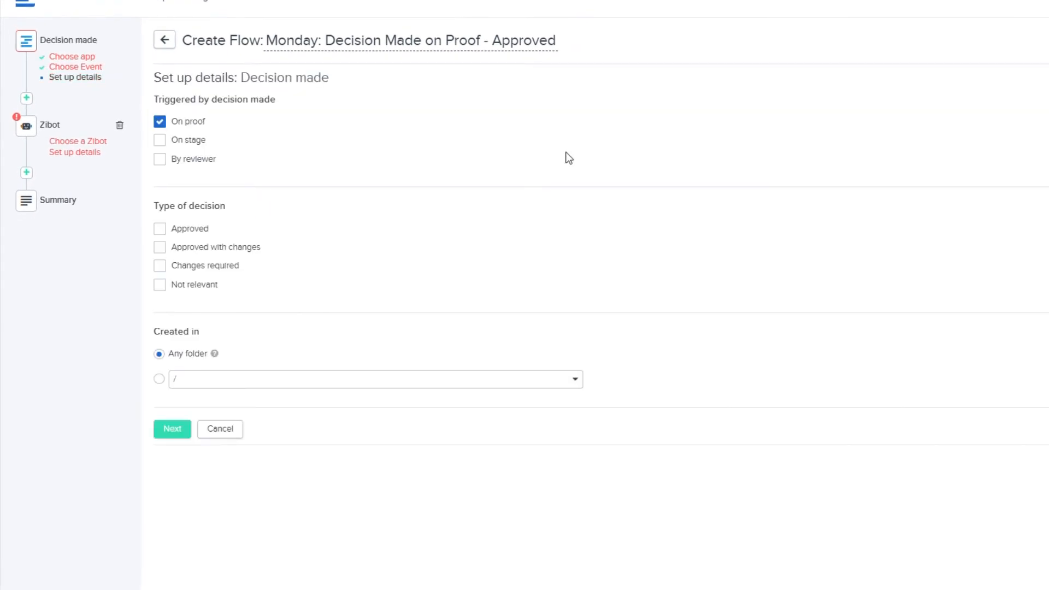
pyautogui.click(159, 229)
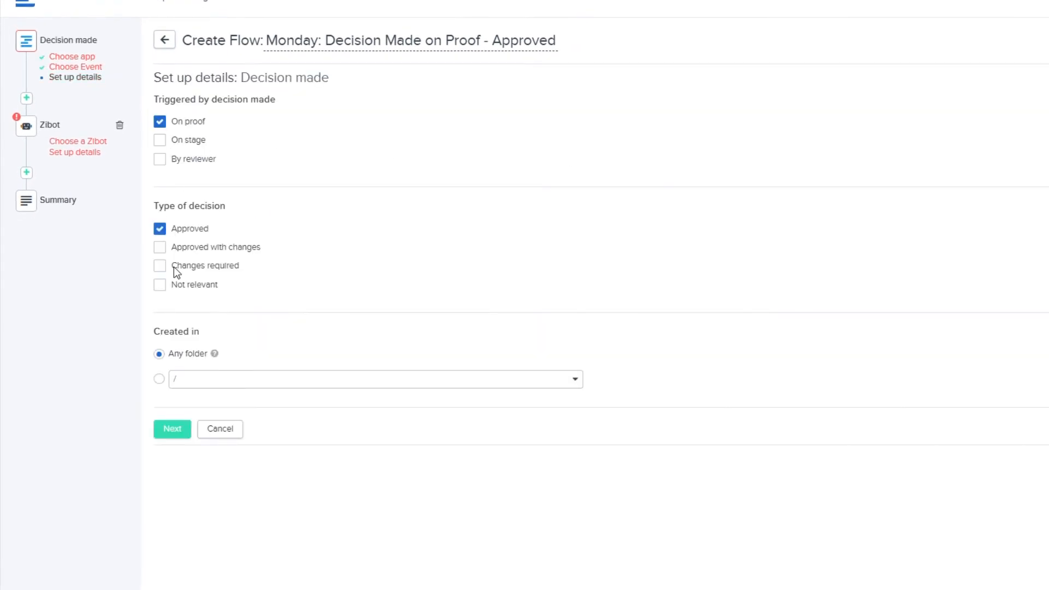